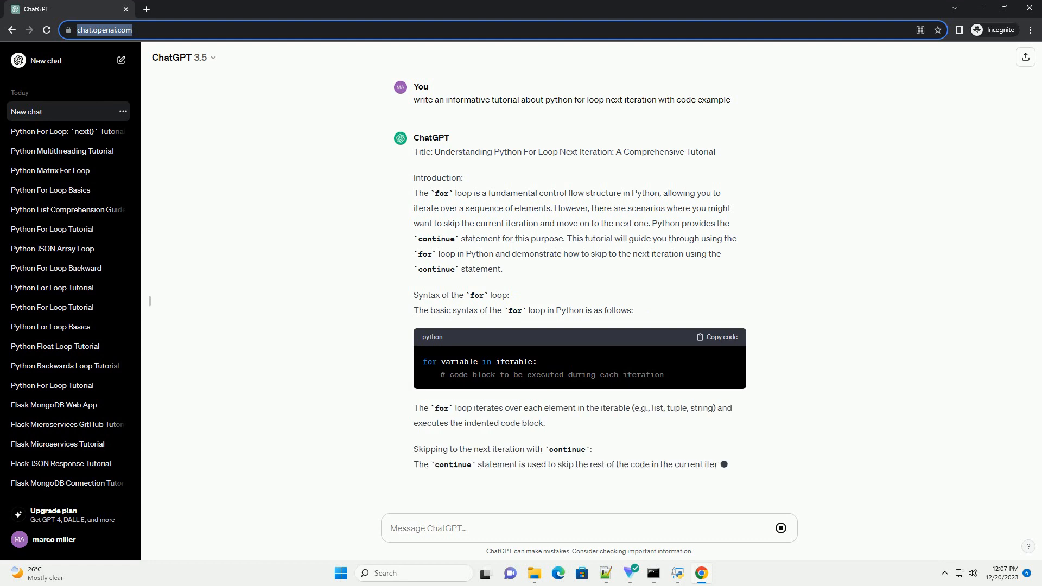
{"action": "scroll", "scroll_direction": "down", "scroll_amount": 3}
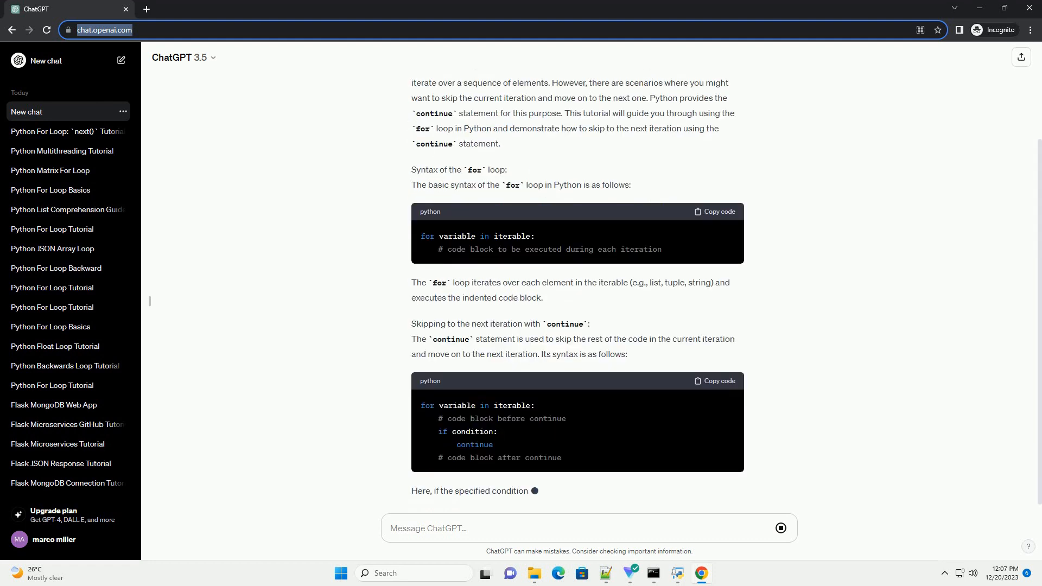
{"action": "scroll", "scroll_direction": "down", "scroll_amount": 3}
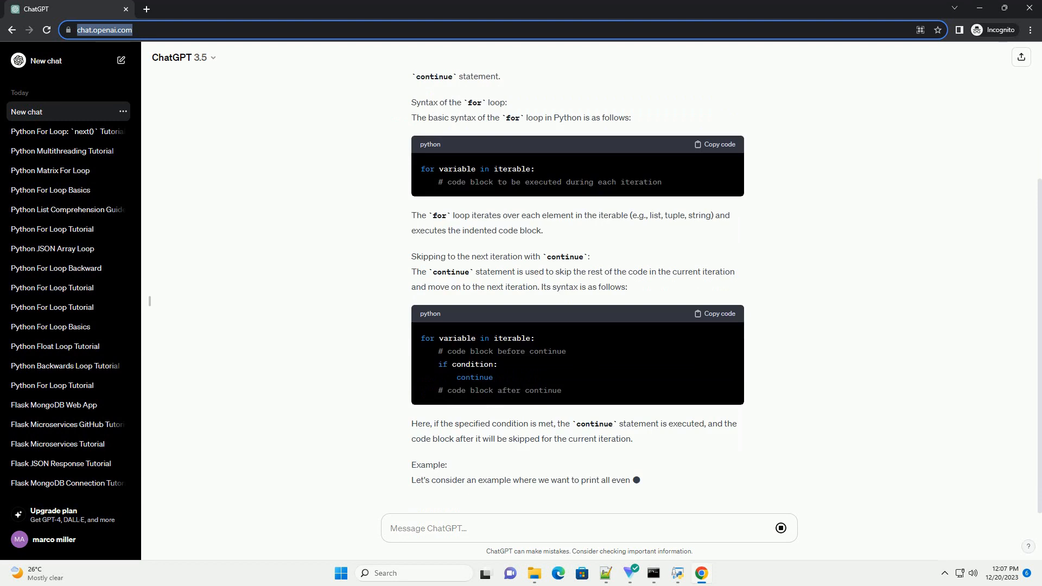
{"action": "scroll", "scroll_direction": "down", "scroll_amount": 3}
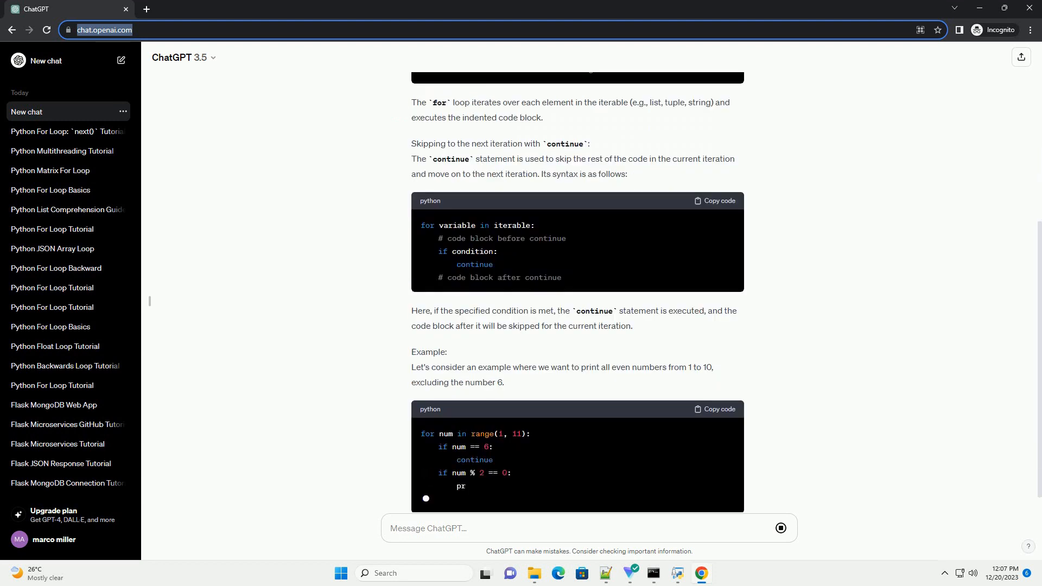
{"action": "scroll", "scroll_direction": "down", "scroll_amount": 3}
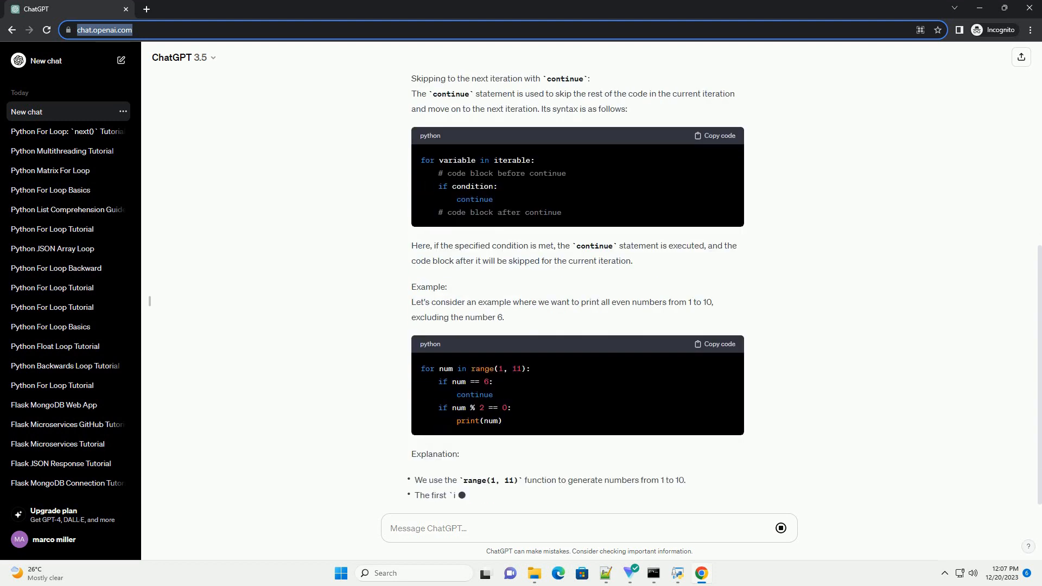
{"action": "scroll", "scroll_direction": "down", "scroll_amount": 3}
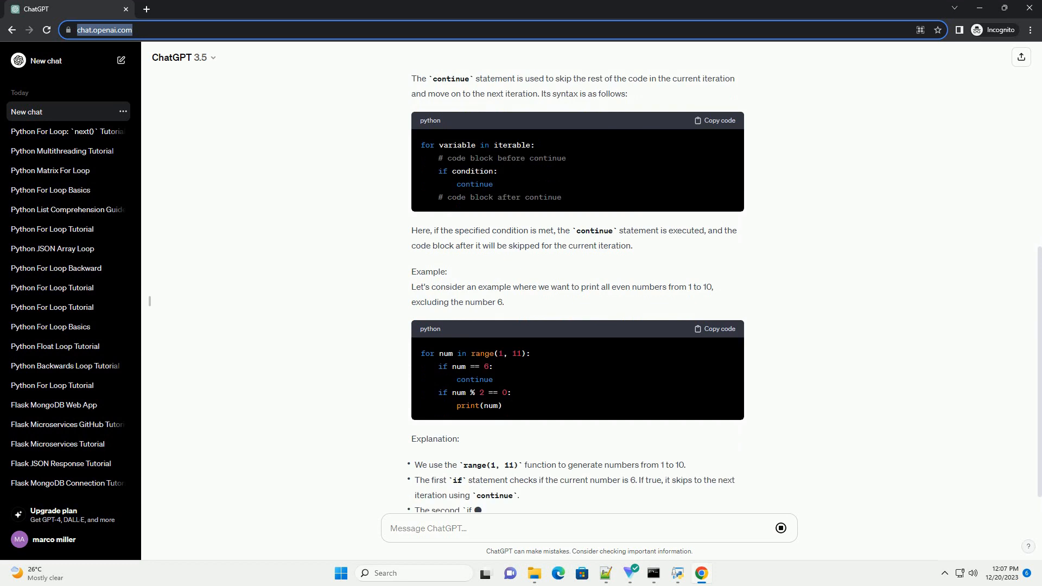
{"action": "scroll", "scroll_direction": "down", "scroll_amount": 3}
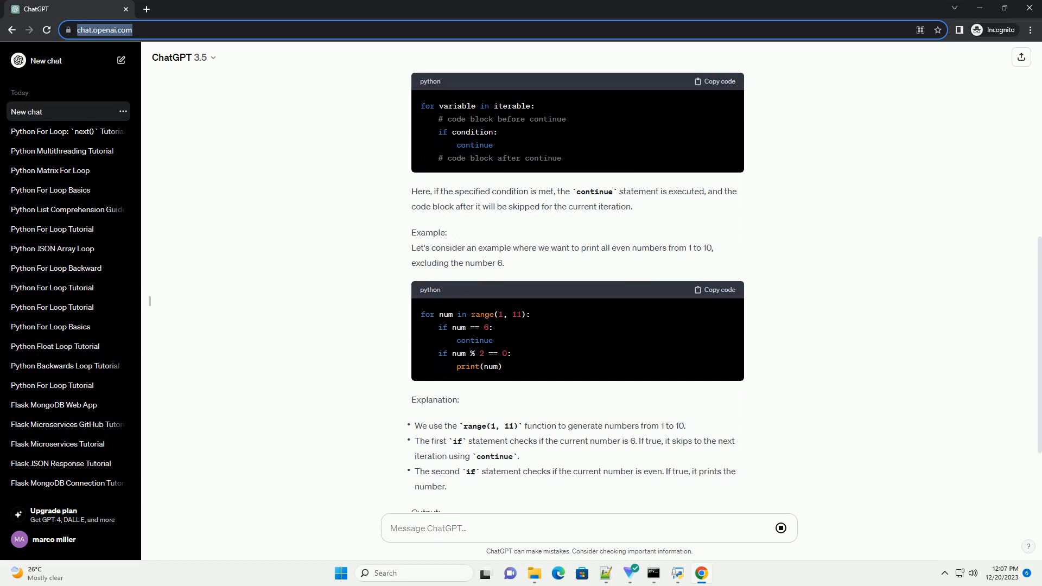